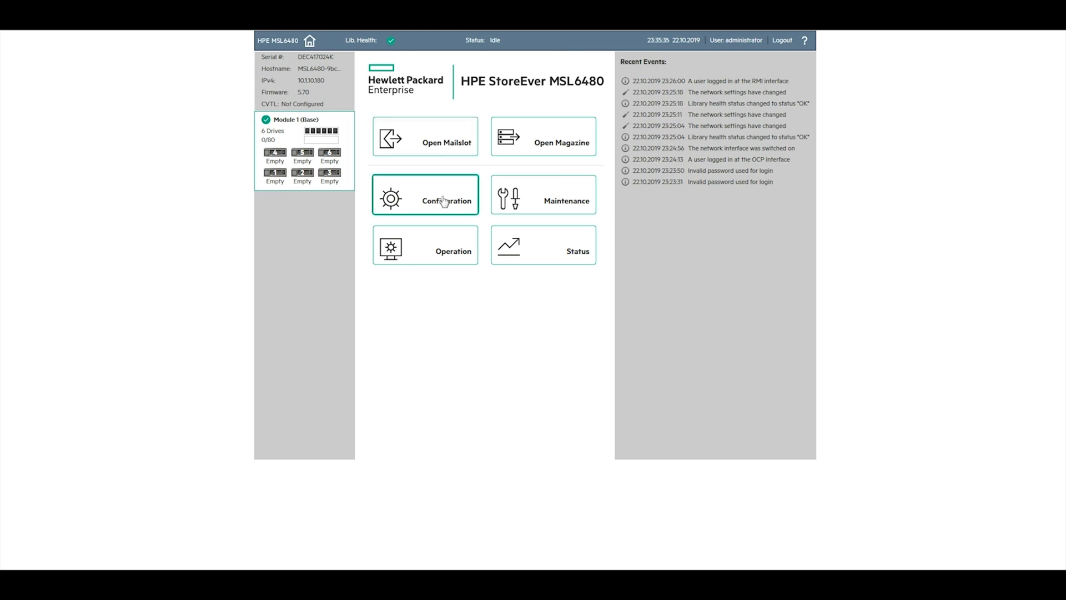
Save the current library configuration to a file from Configuration > Save/Restore
click(424, 194)
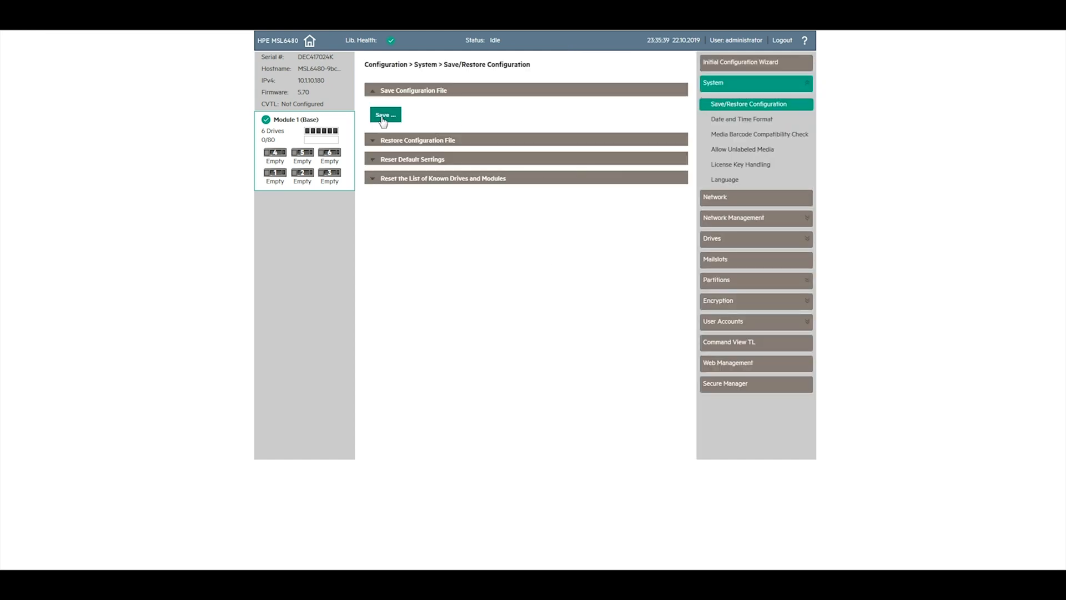
click(386, 114)
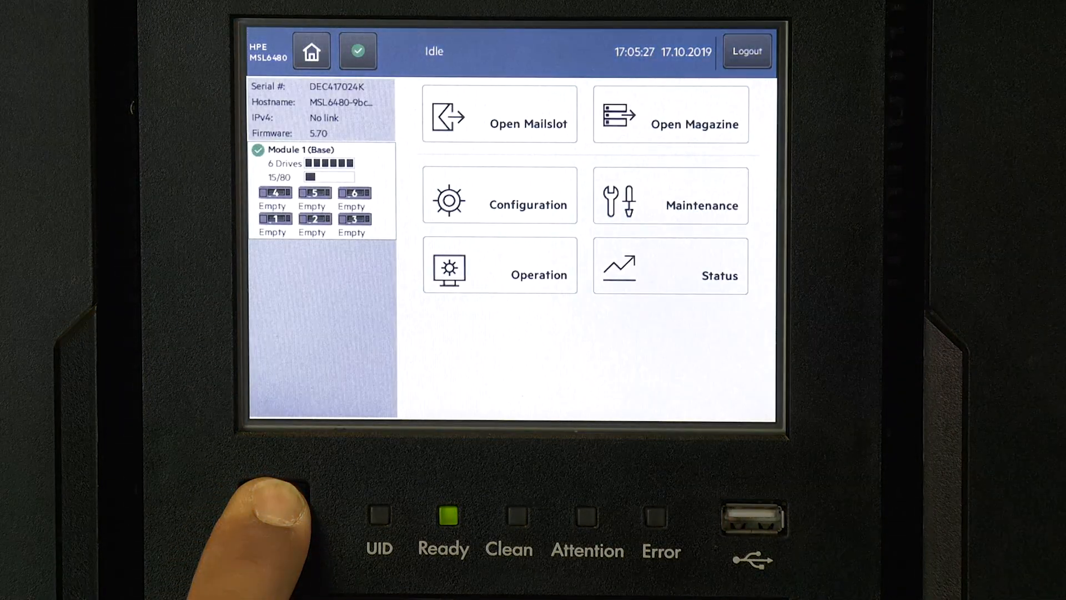
Power the library down from the front panel with the robot parked in the chosen position
click(275, 514)
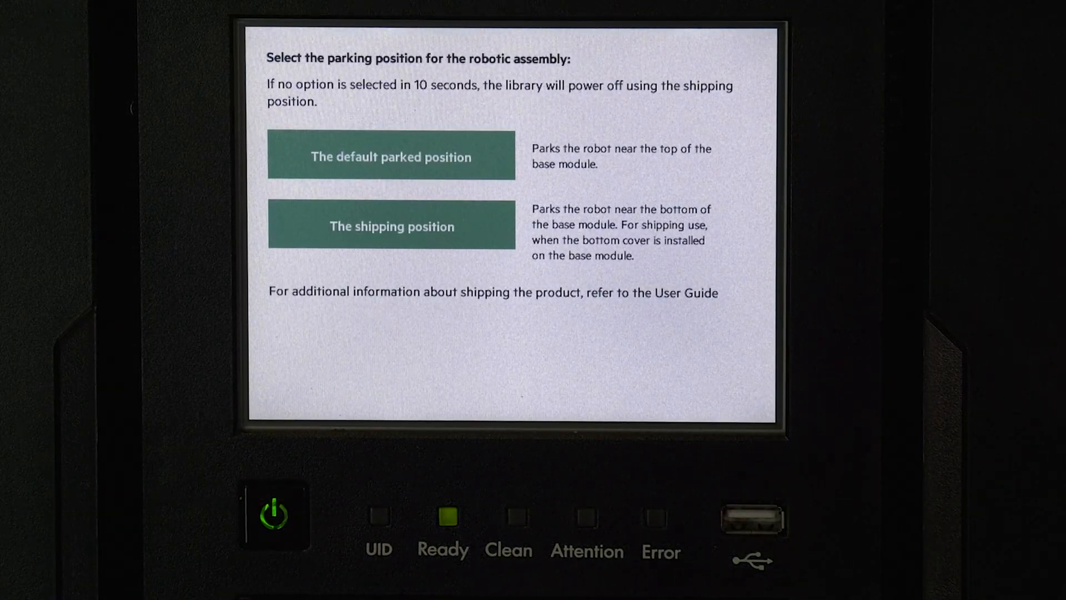
click(391, 156)
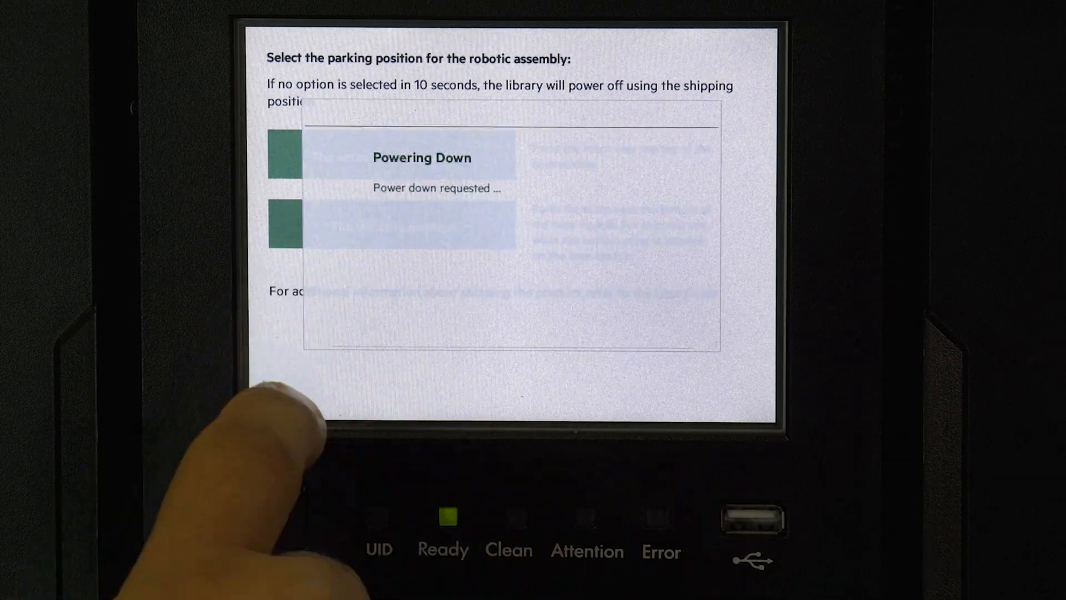
click(273, 512)
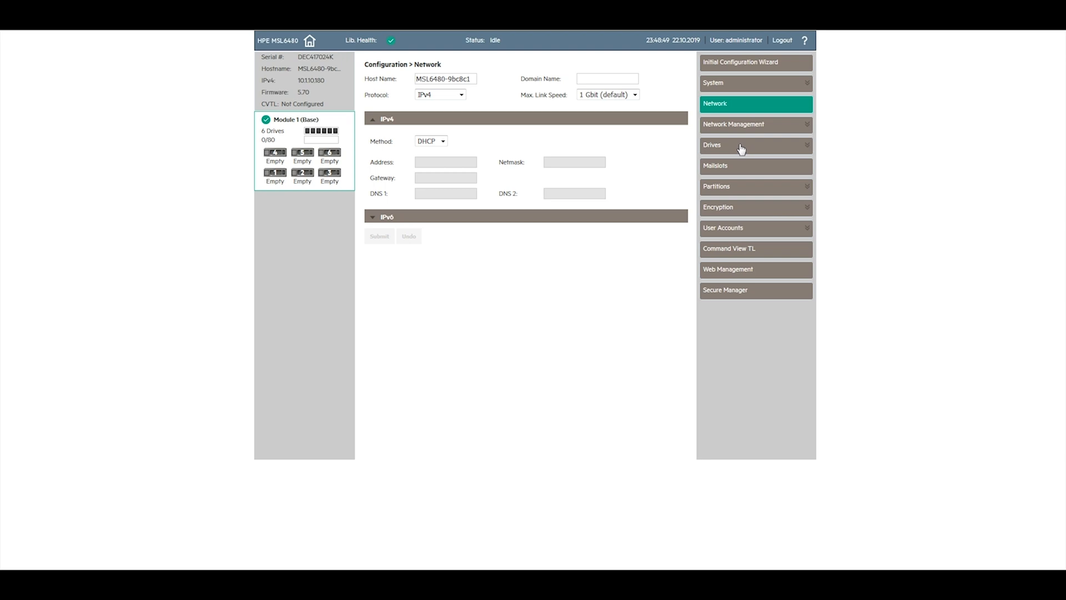
Review the drive and local user account settings, then return to the library home page
click(712, 144)
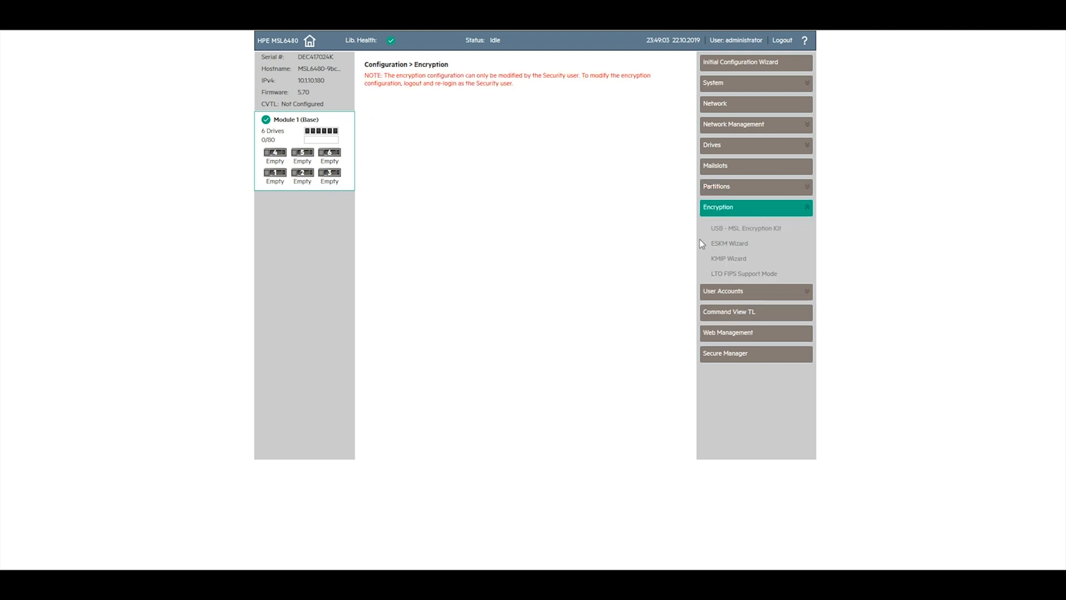
click(723, 291)
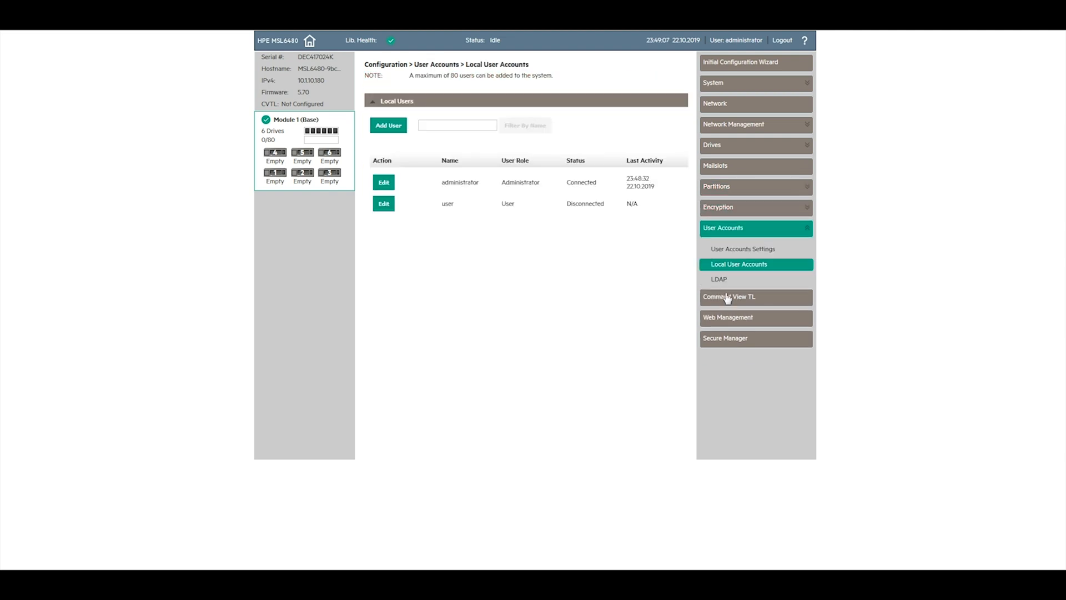
click(310, 40)
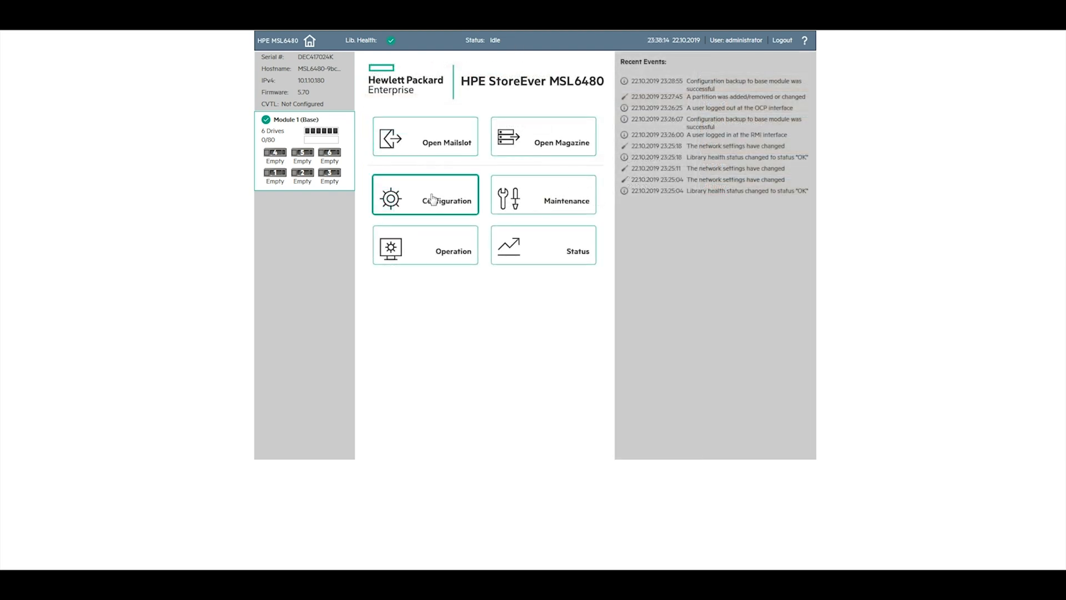
Select syslog-MSL6480-9bc8c1-5.70_2019-10-22_23-35-40.zip from Downloads as the configuration file to restore
click(424, 194)
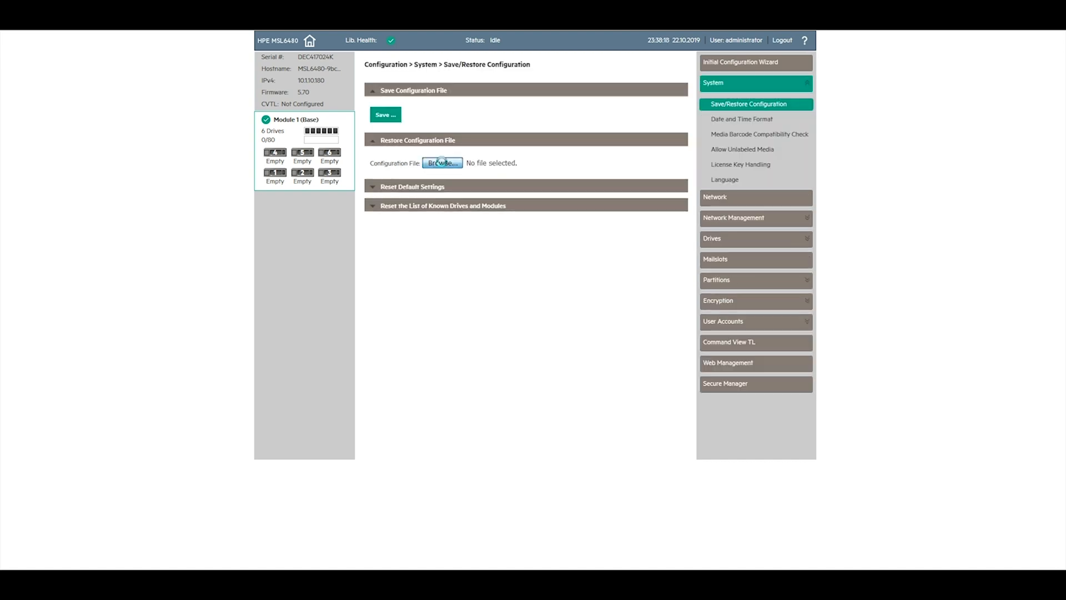
click(442, 162)
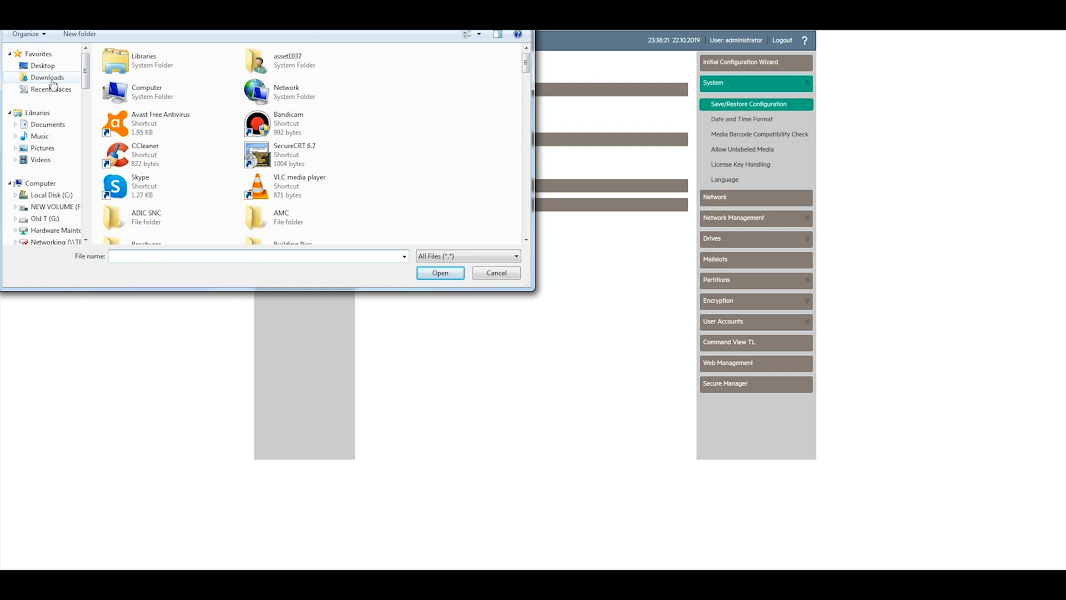
click(47, 77)
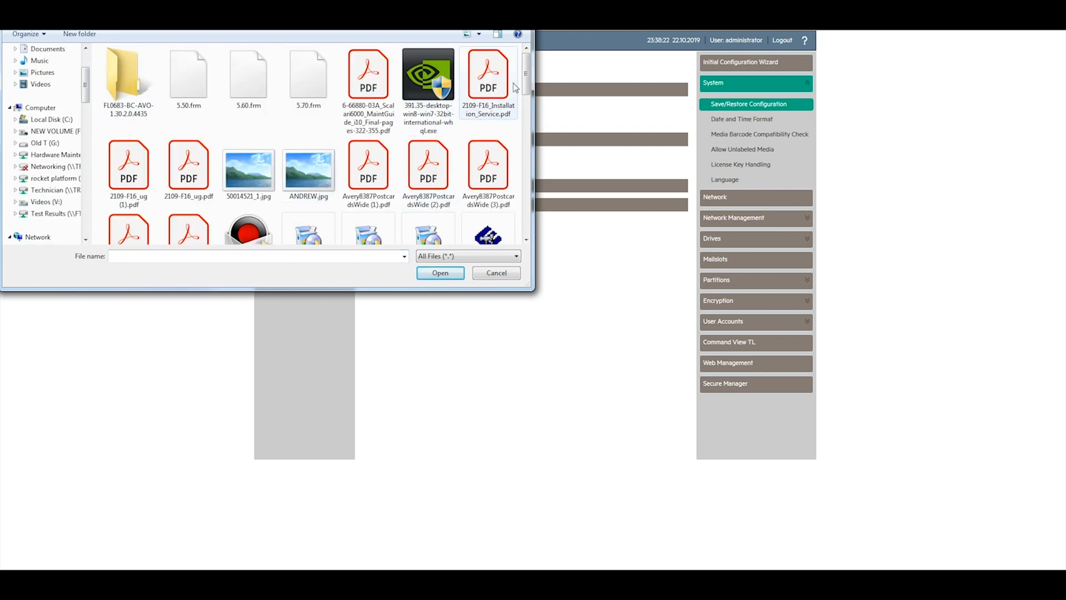
scroll(down, 3)
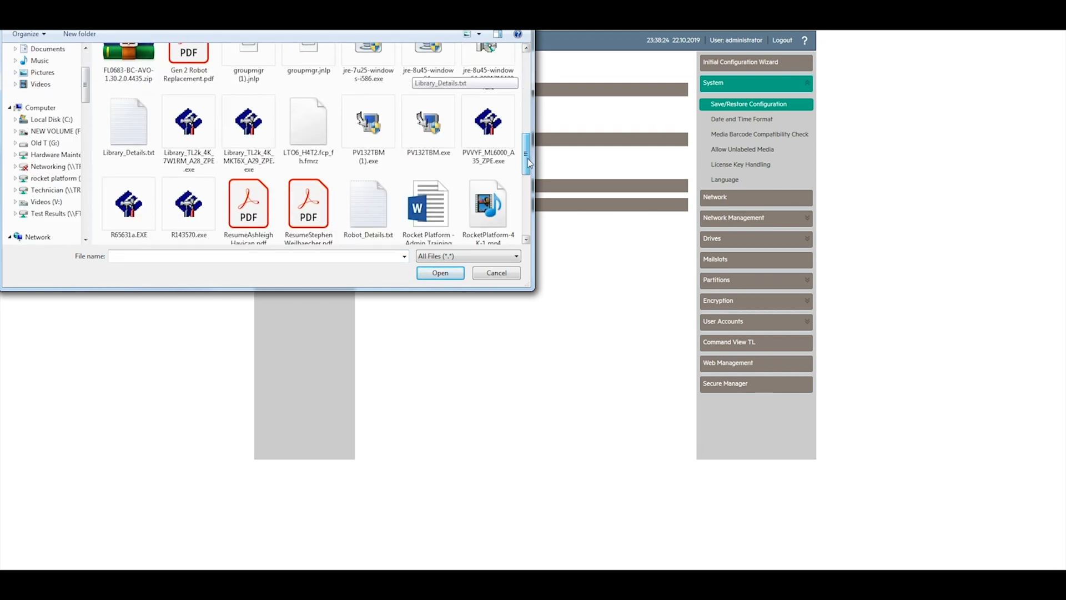
scroll(down, 3)
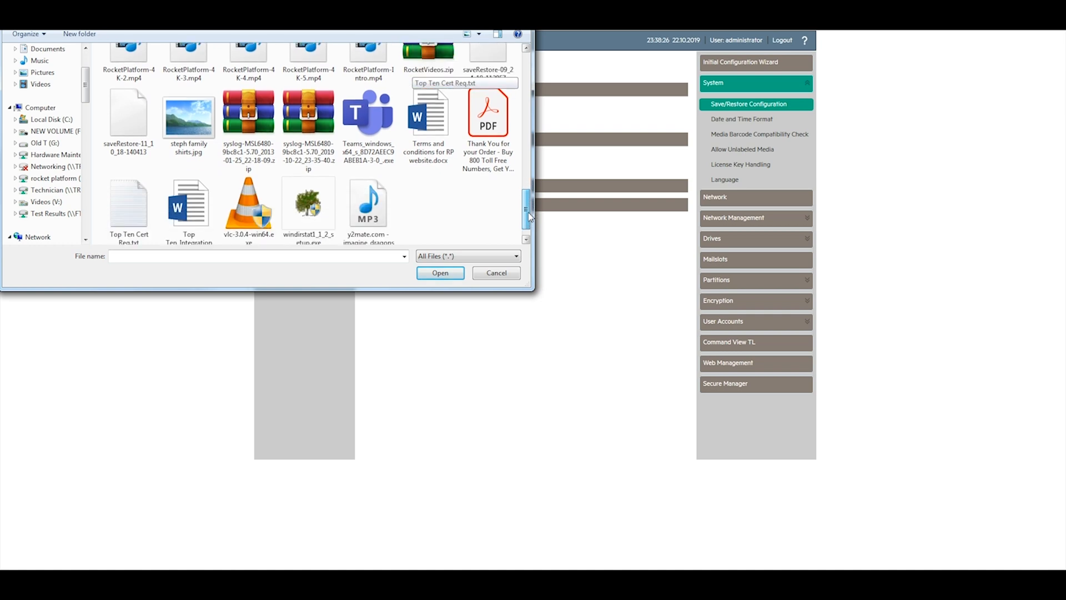
click(309, 113)
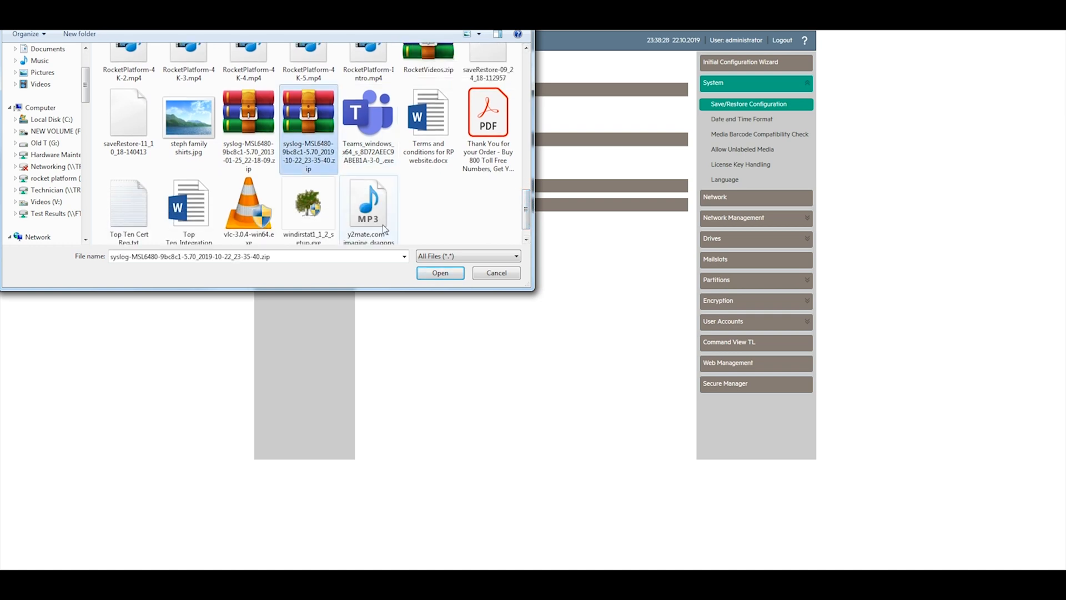
click(440, 272)
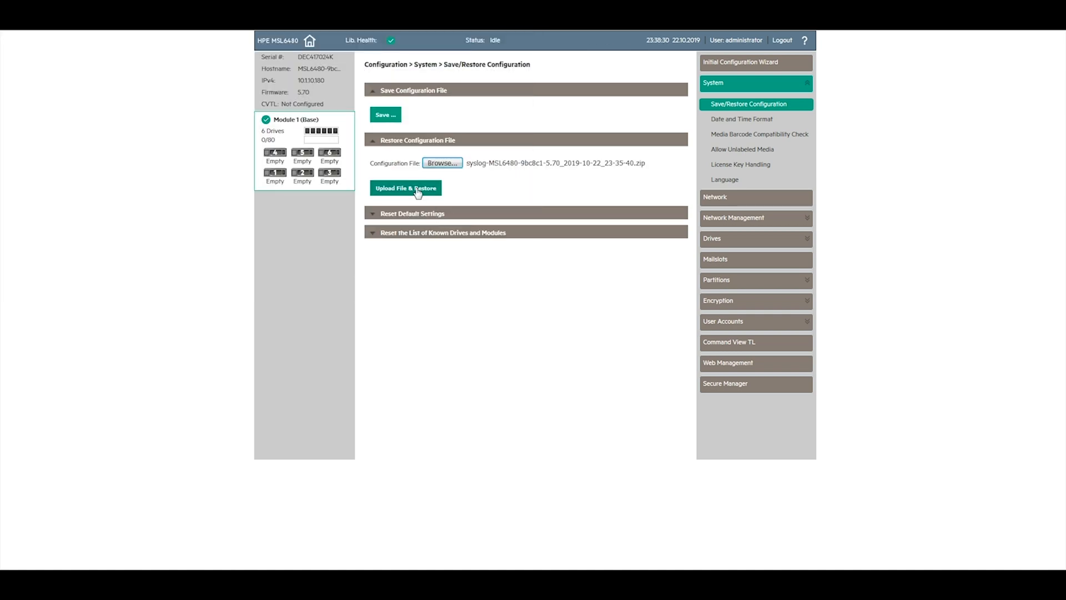
Upload the chosen configuration file and start the restore
click(406, 188)
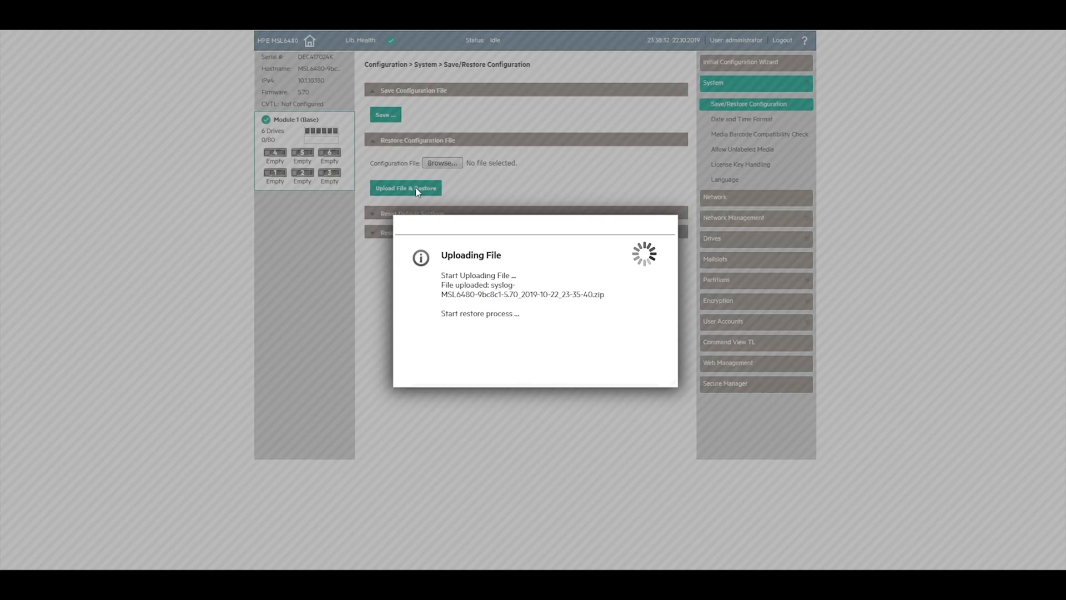